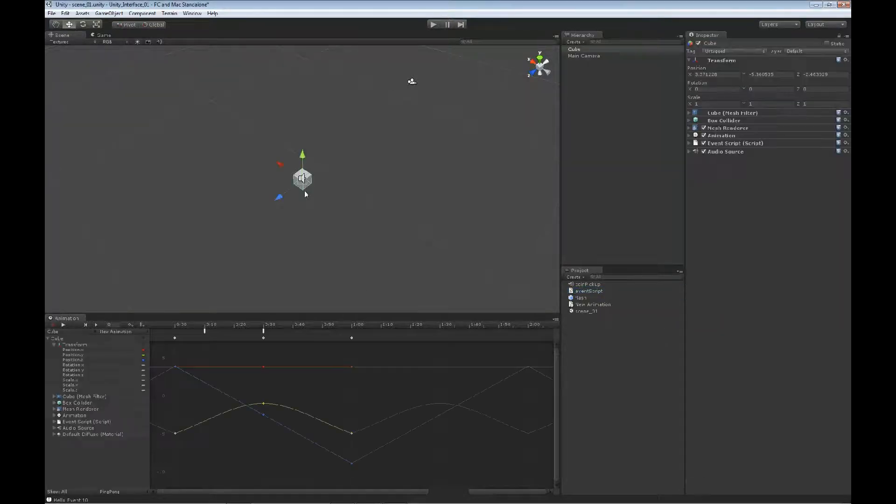
mouse_move(320, 221)
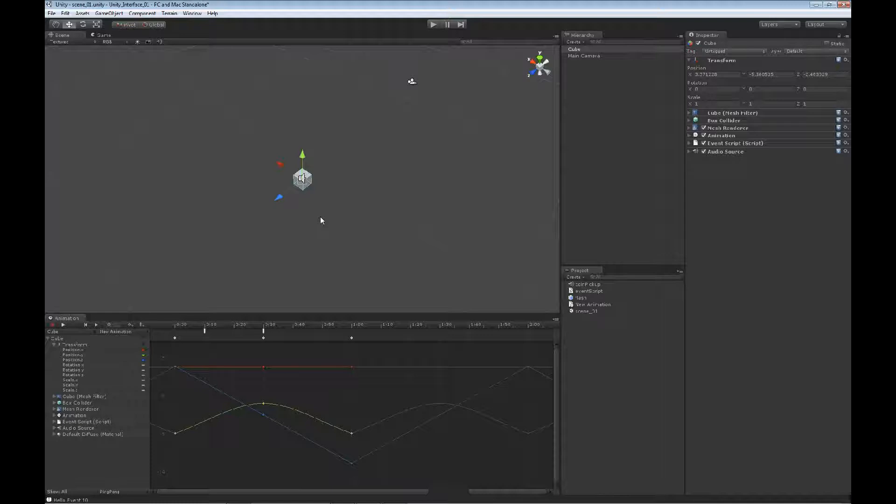
mouse_move(323, 336)
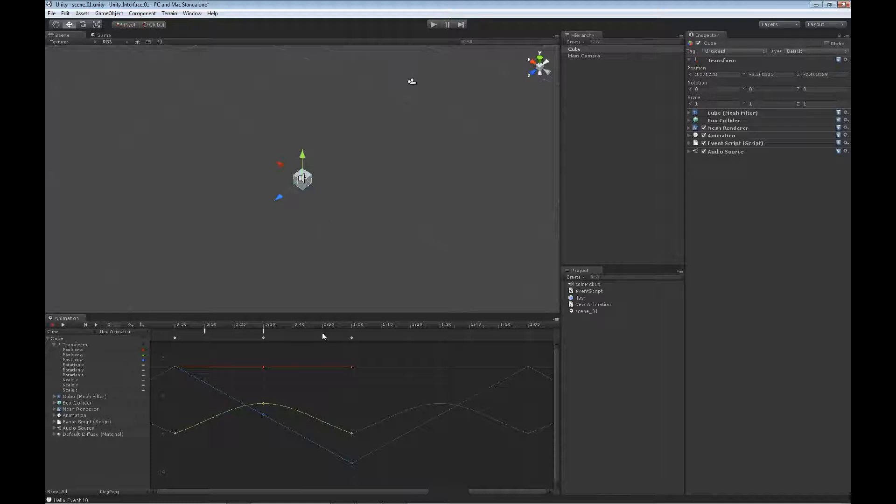
mouse_move(332, 337)
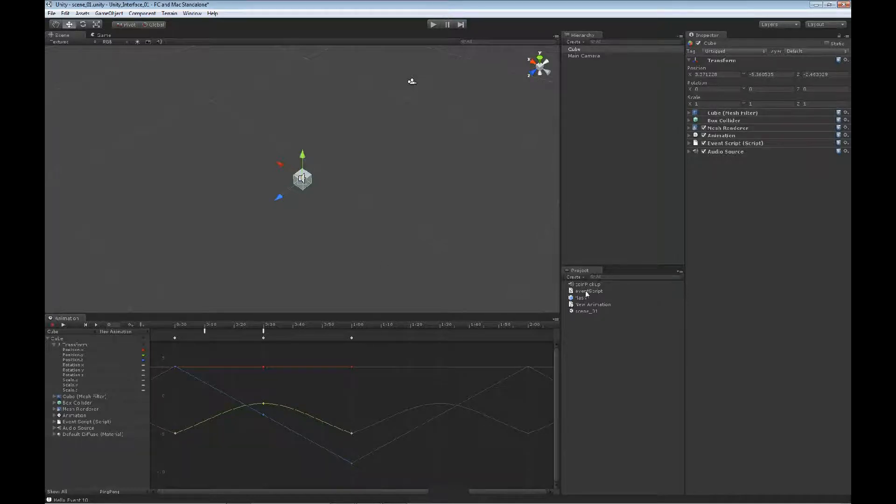
- Write a PlayParticle(par : GameObject) function in eventScript.js that instantiates par at the object's transform
double_click(589, 291)
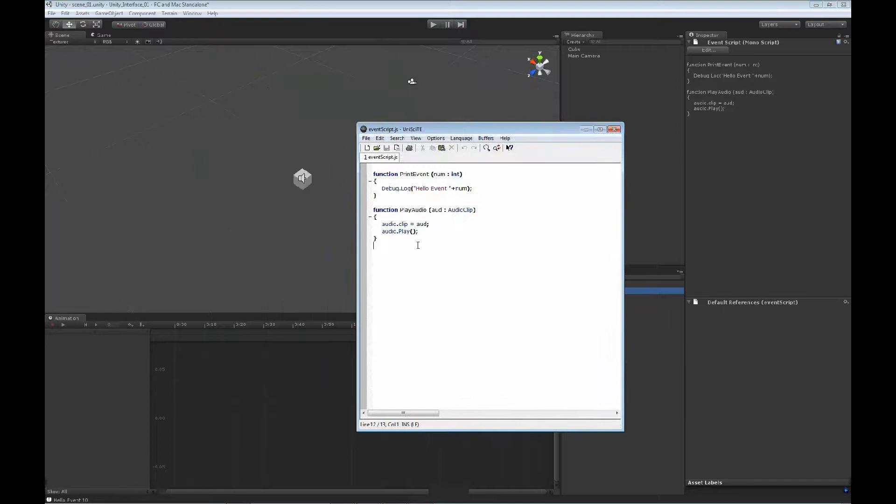
type("function PlayParticle (par : GameObject)")
type("Instantiate(par,transform.position, transform.rotation);")
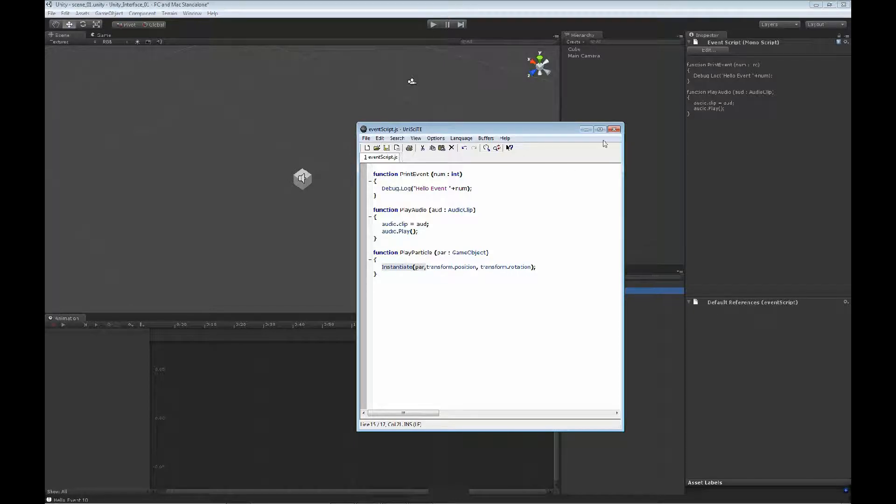
left_click(615, 129)
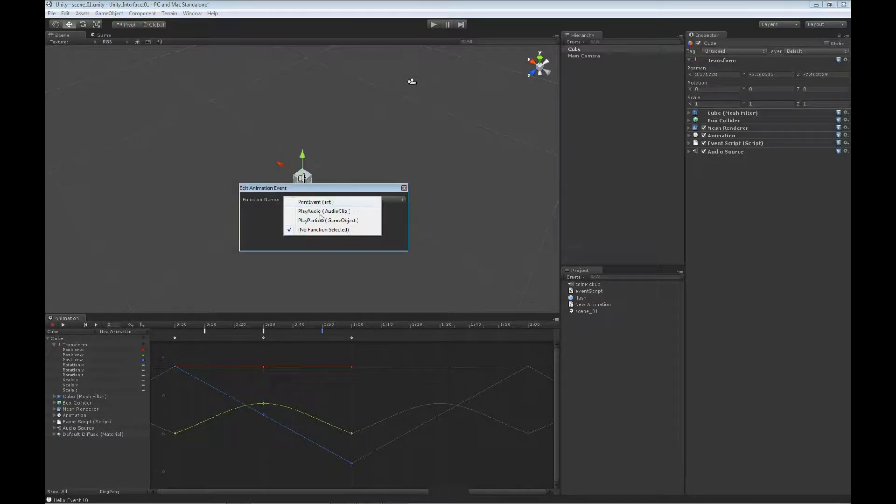
- Set the animation event's function to PlayParticle (GameObject)
left_click(328, 220)
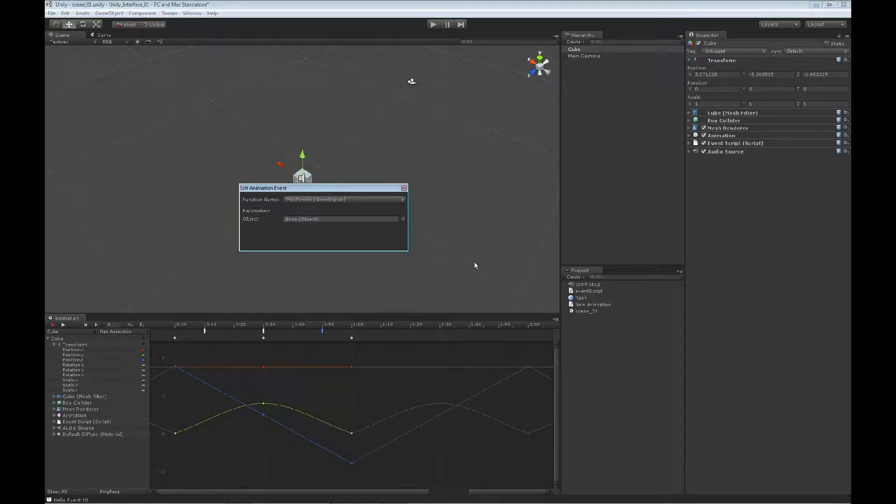
- Assign the flash particle prefab as the event's object parameter, then select Main Camera
left_click(581, 298)
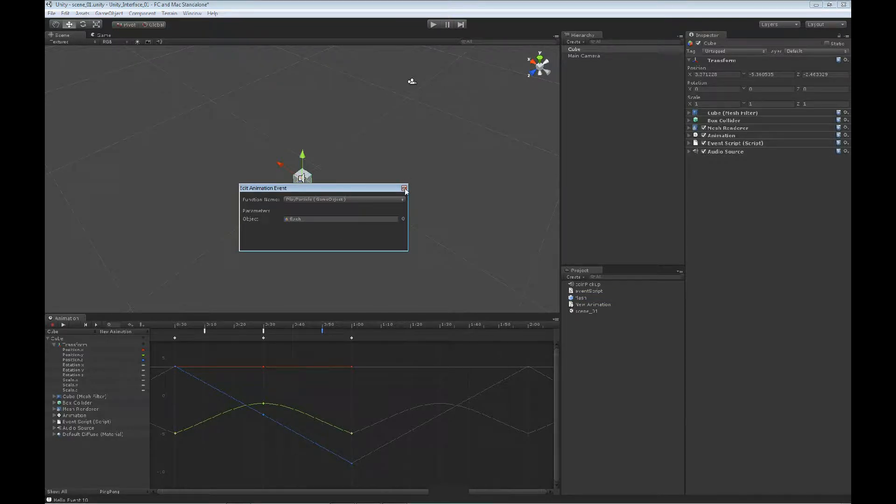
left_click(404, 188)
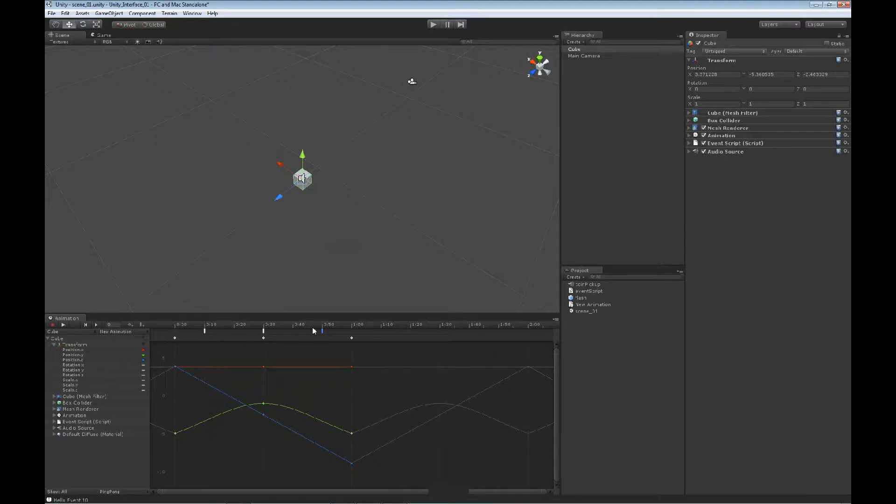
left_click(584, 56)
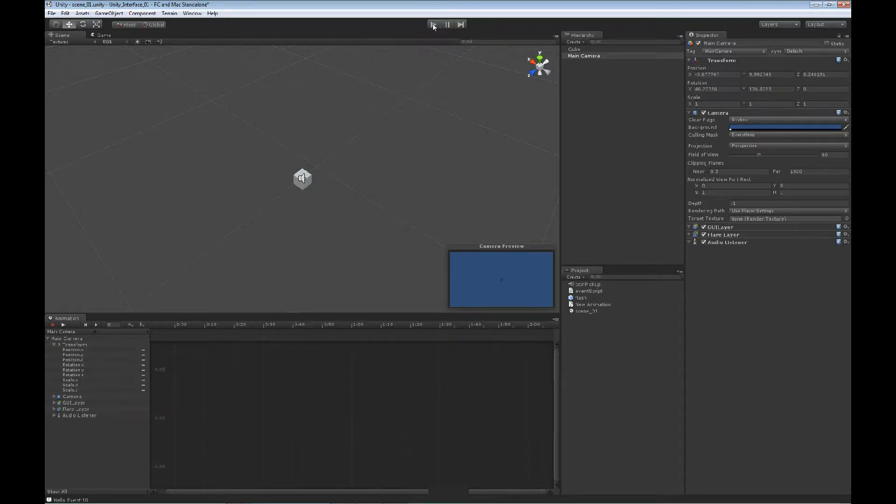
- Enter Play mode to watch the cube trigger the particle event
left_click(433, 24)
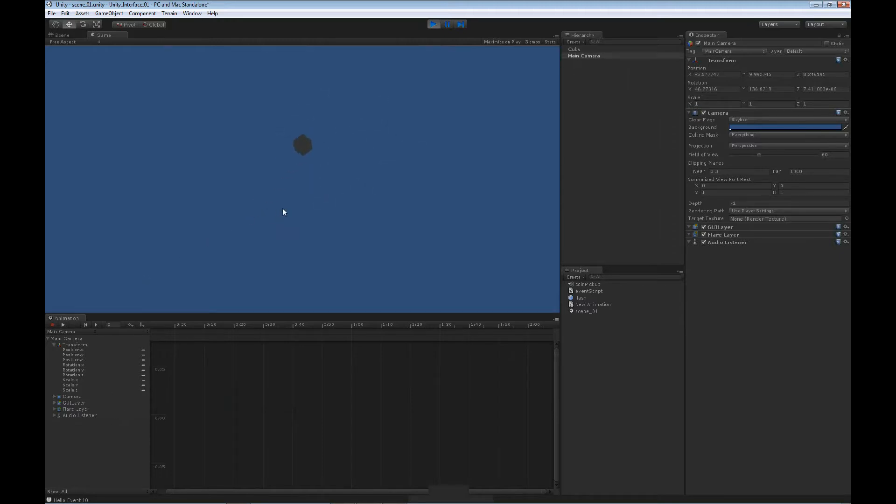
mouse_move(303, 140)
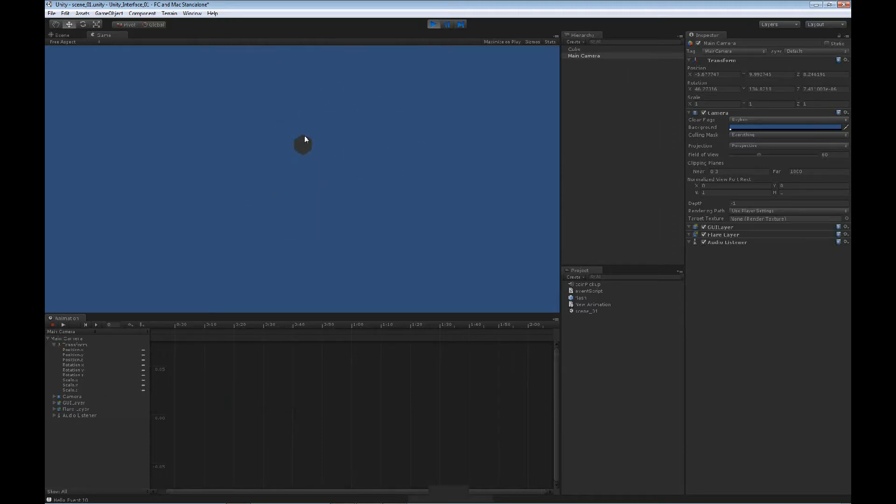